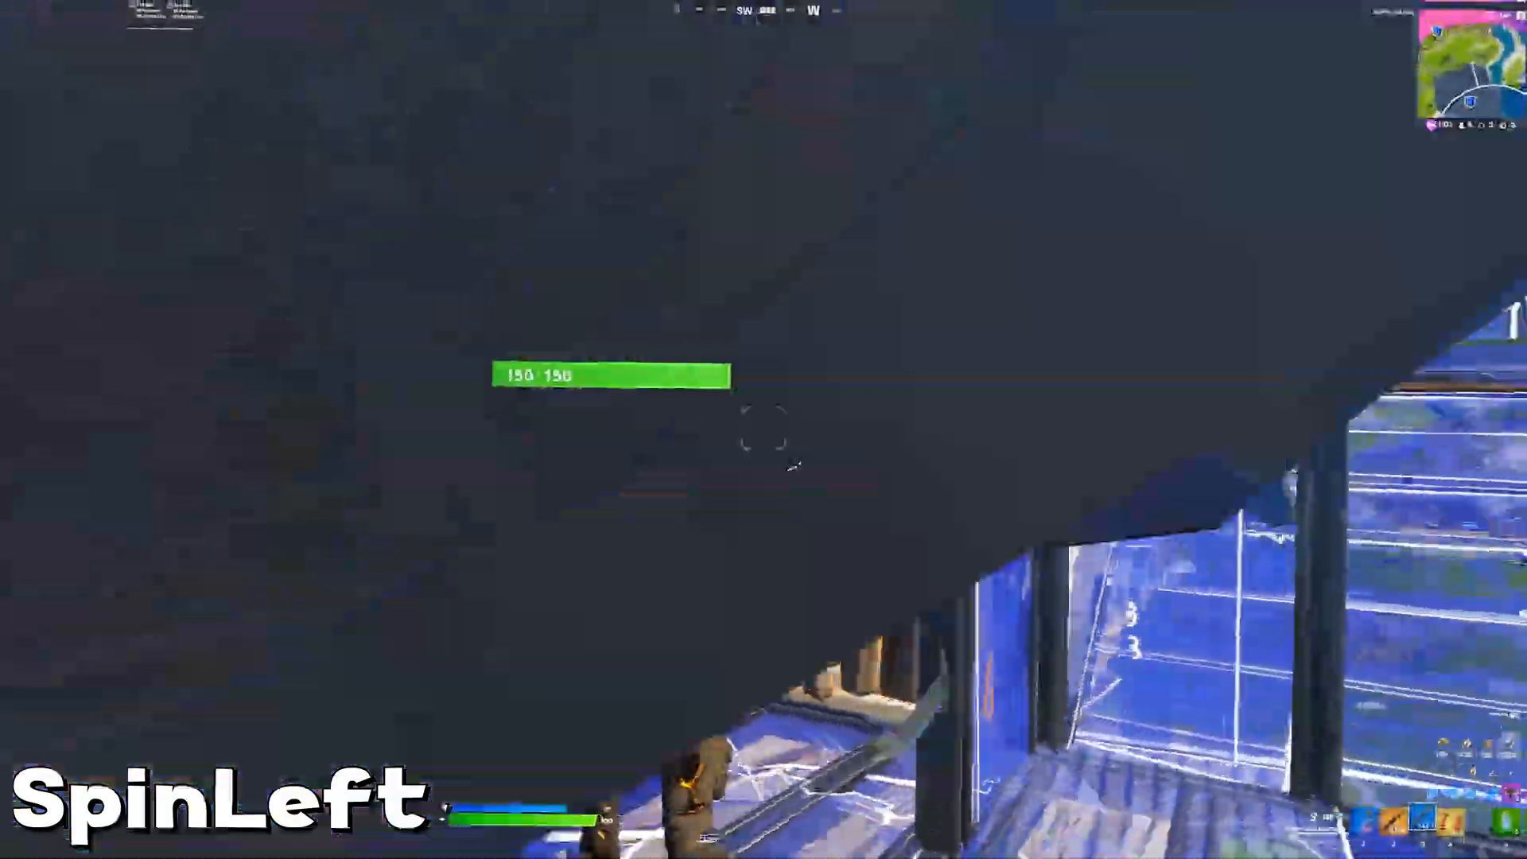
pyautogui.moveTo(764, 429)
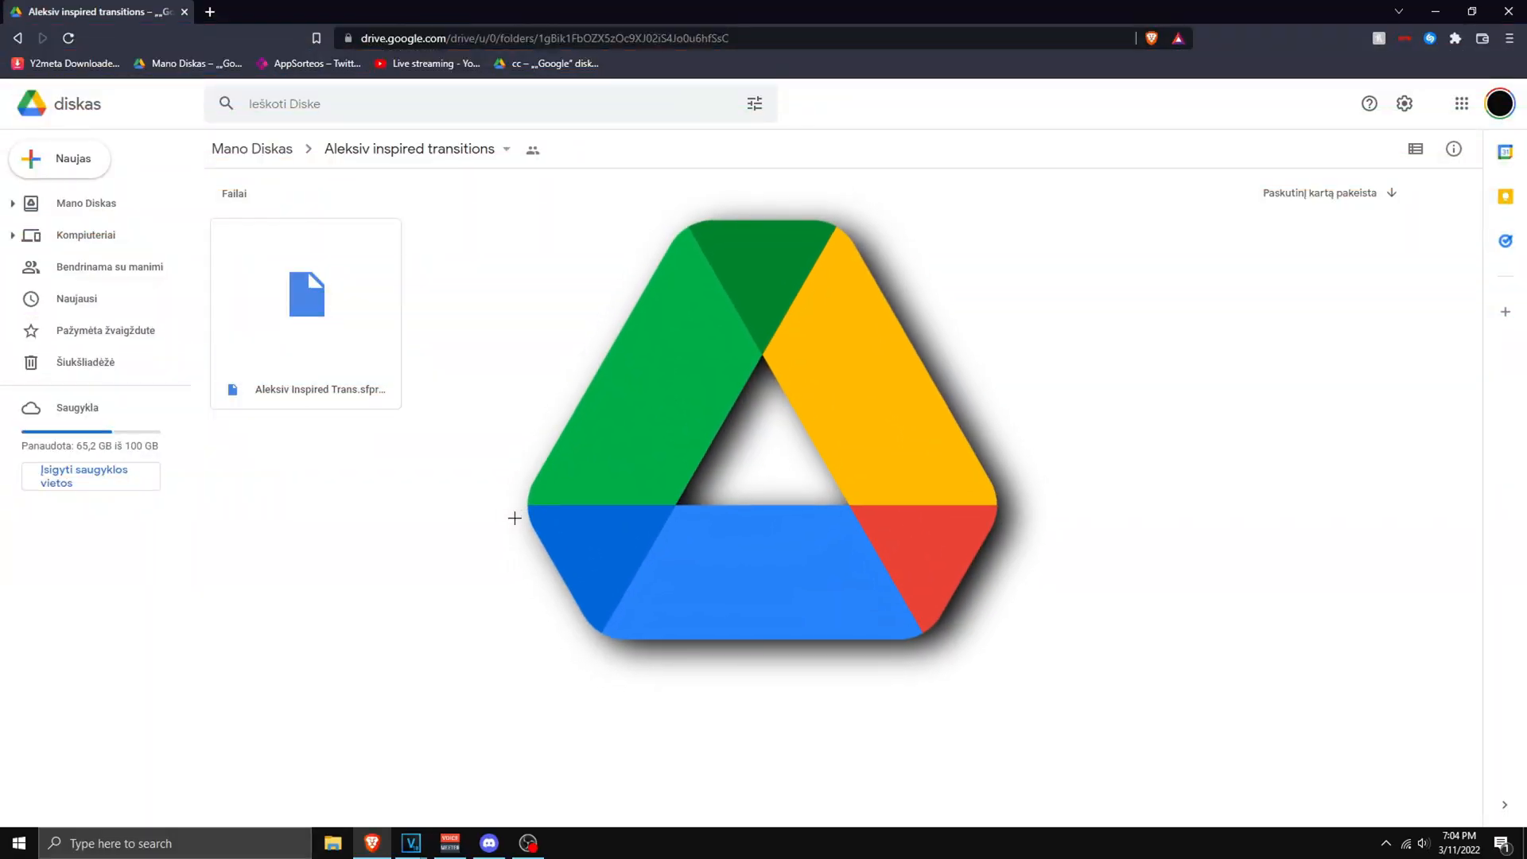
# - Download the transitions .sfpreset file from the shared Google Drive folder
pyautogui.click(306, 293)
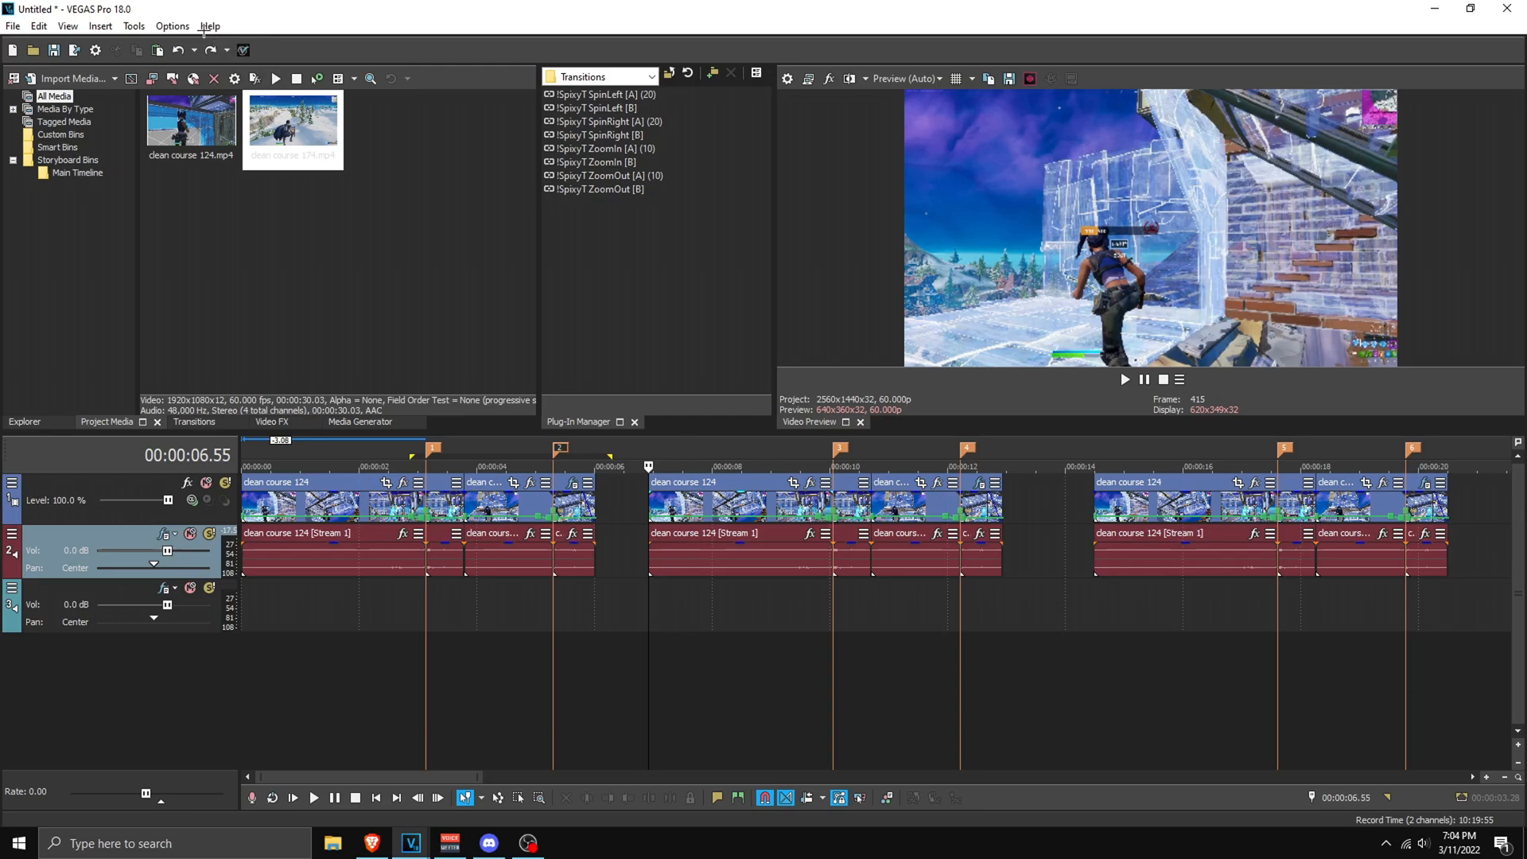
# - Disable Quantize to Frames and apply the ZoomIn [A] preset at the 124/174 cut
pyautogui.click(172, 26)
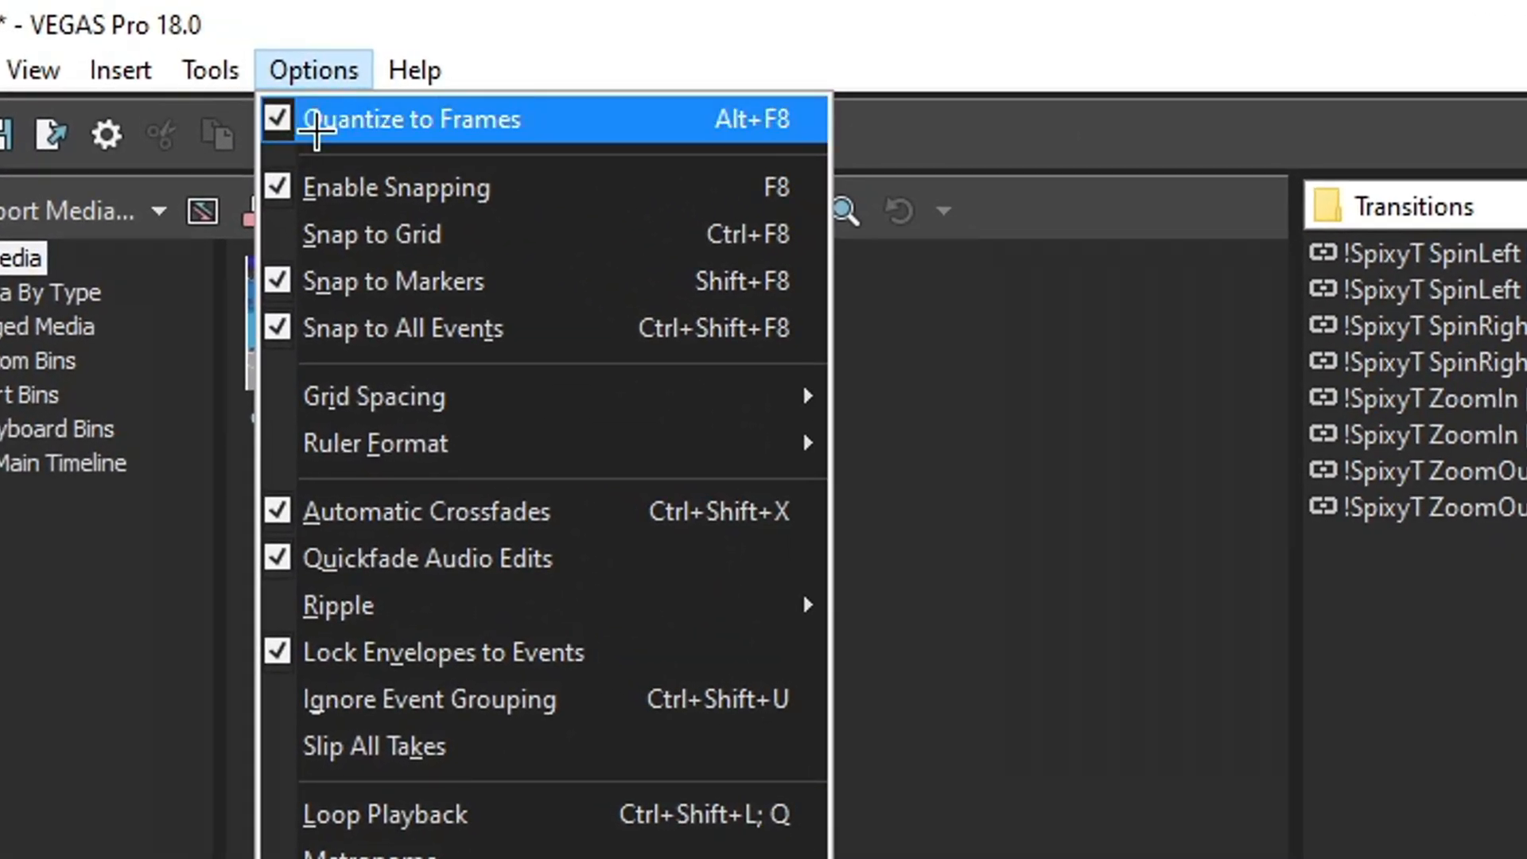
pyautogui.click(409, 118)
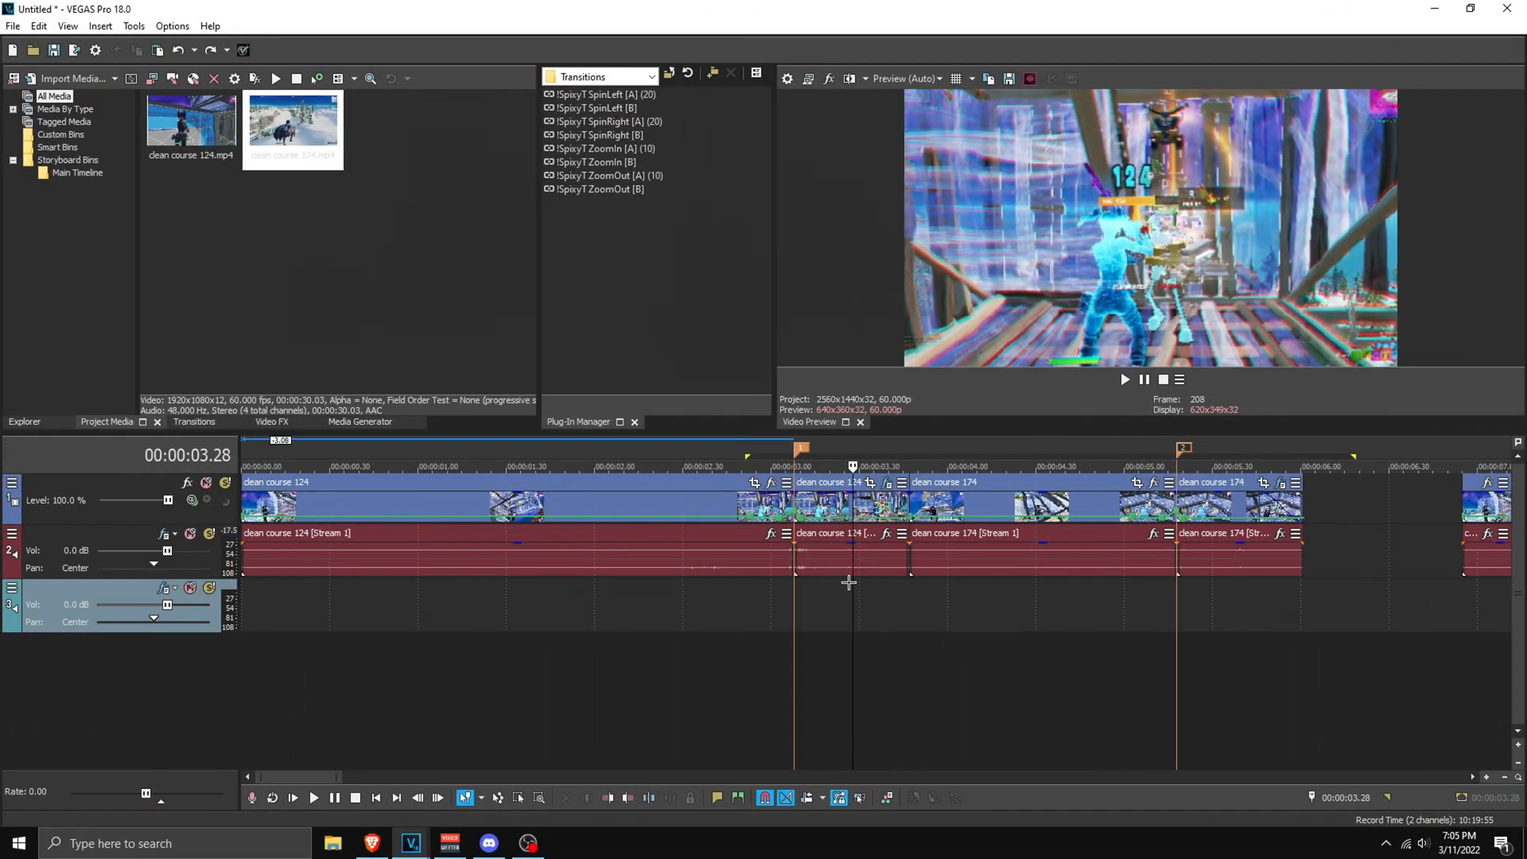
pyautogui.click(798, 465)
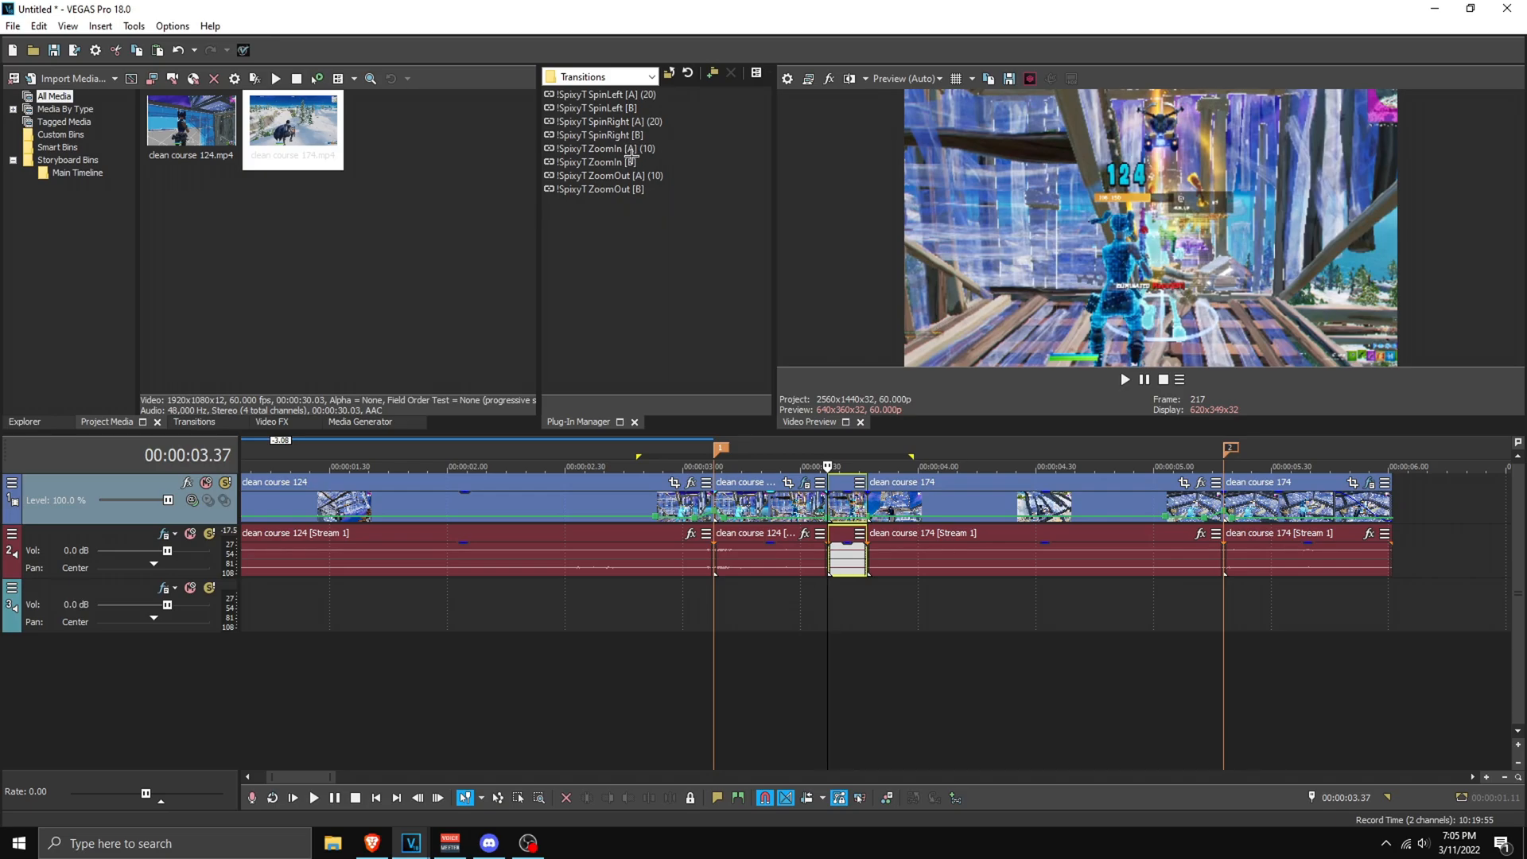
pyautogui.click(607, 148)
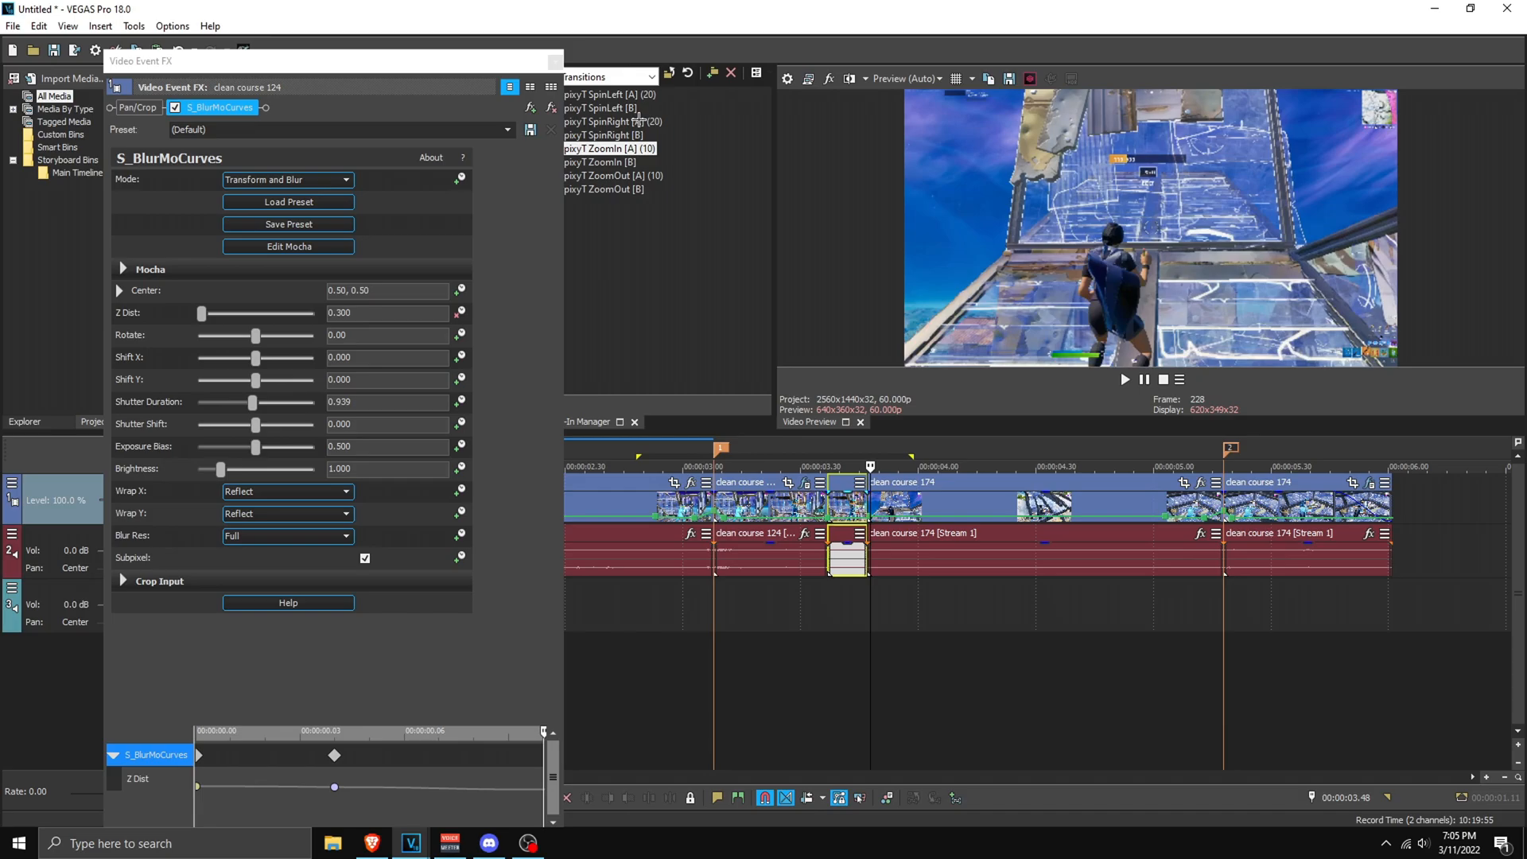
# - Review the ZoomIn [A] S_BlurMoCurves Z Dist keyframes on the clean course 124 event
pyautogui.click(552, 60)
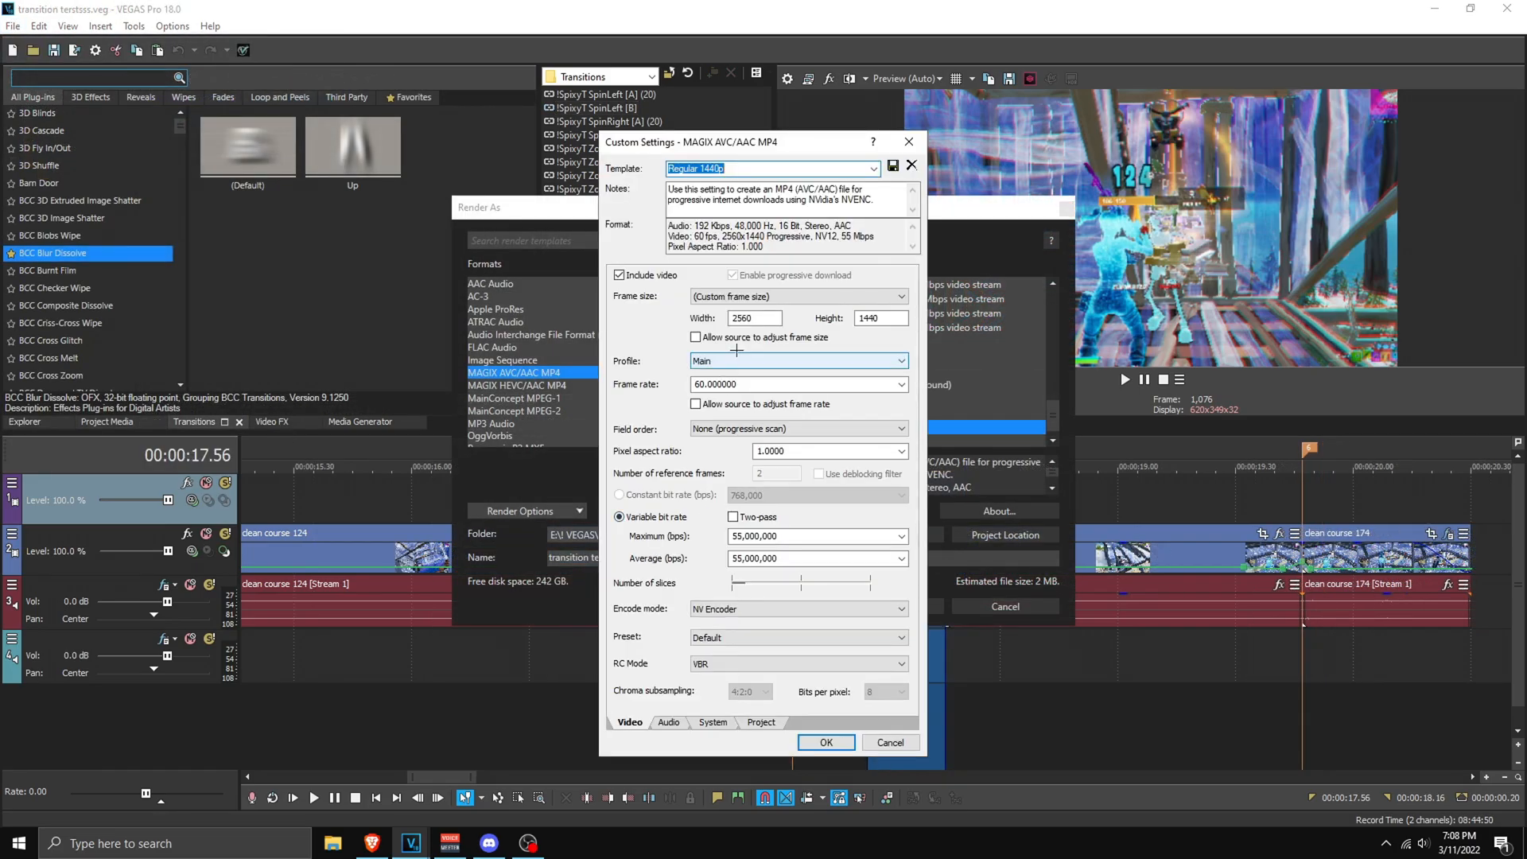
# - Accept the custom 1440p settings and name the loop-region render 'awunbdaipuwdnu'
pyautogui.click(824, 742)
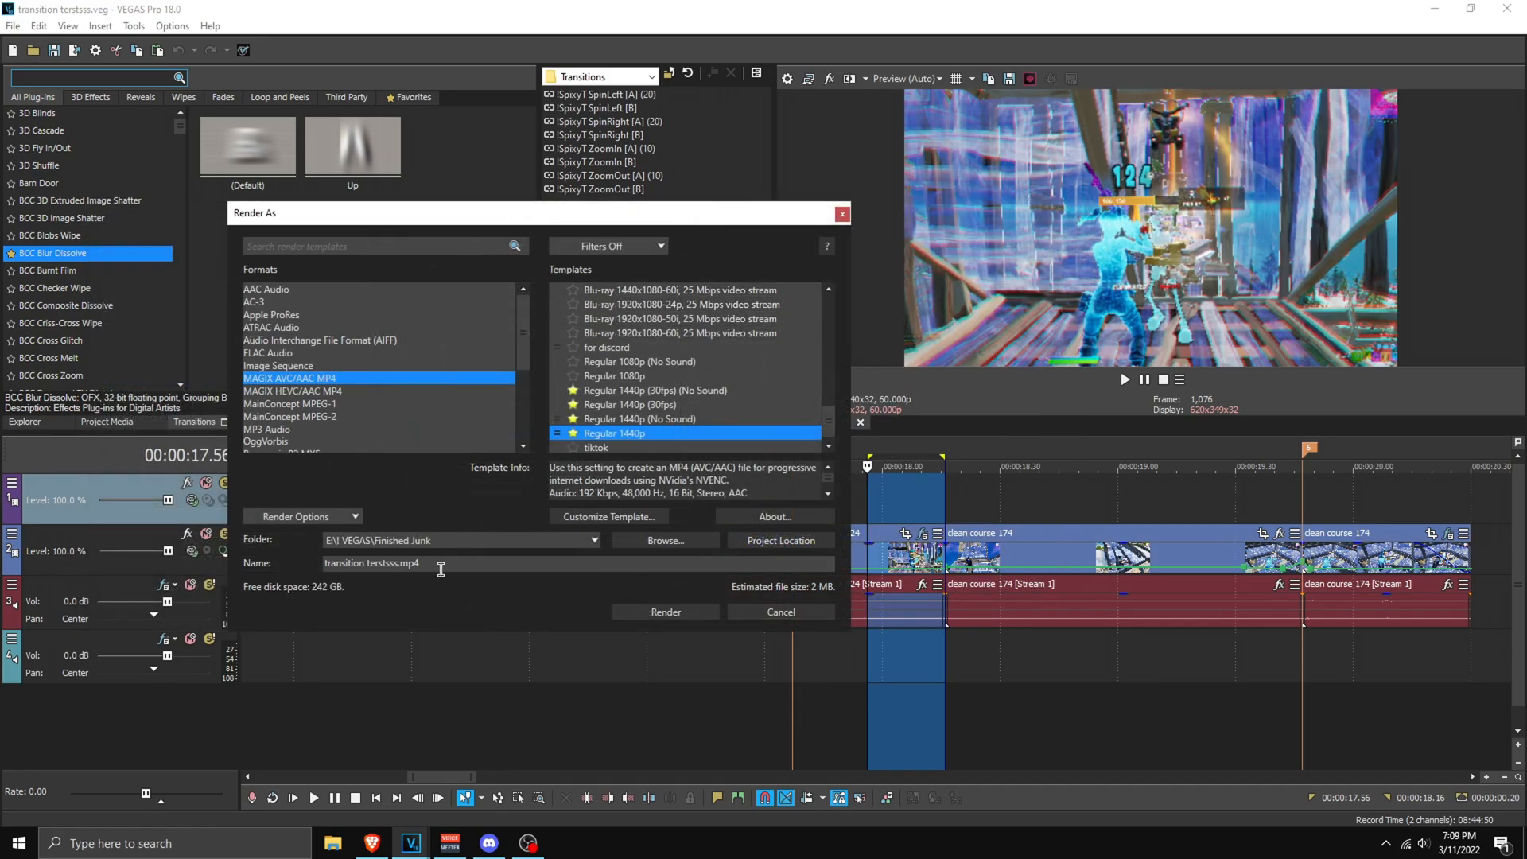
pyautogui.write('awunbdaipuwdnu')
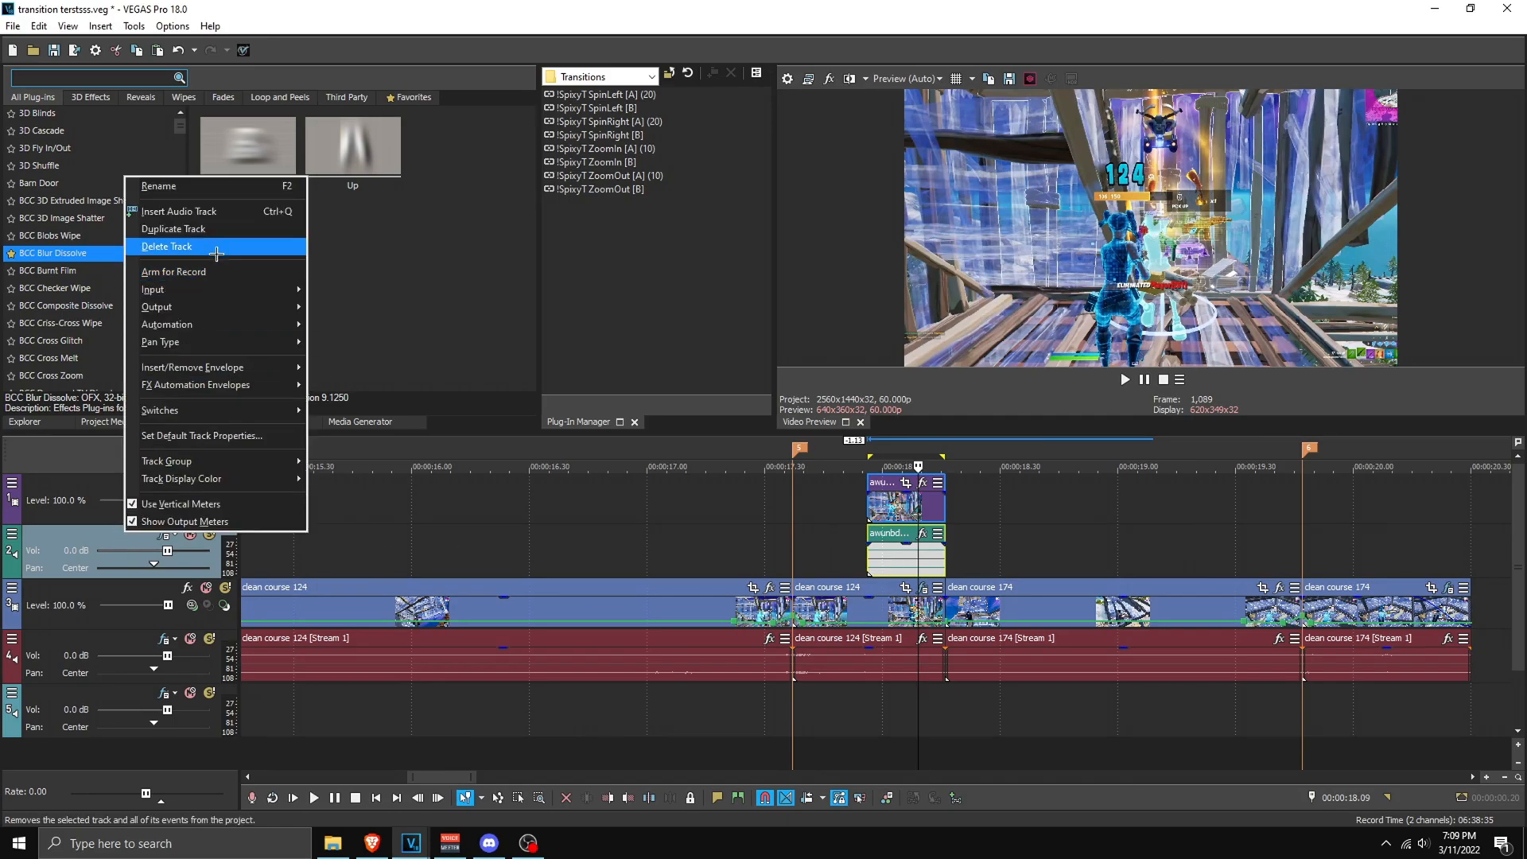
# - Delete the render's extra audio track and apply SpinLeft [A] to the rendered clip
pyautogui.click(166, 246)
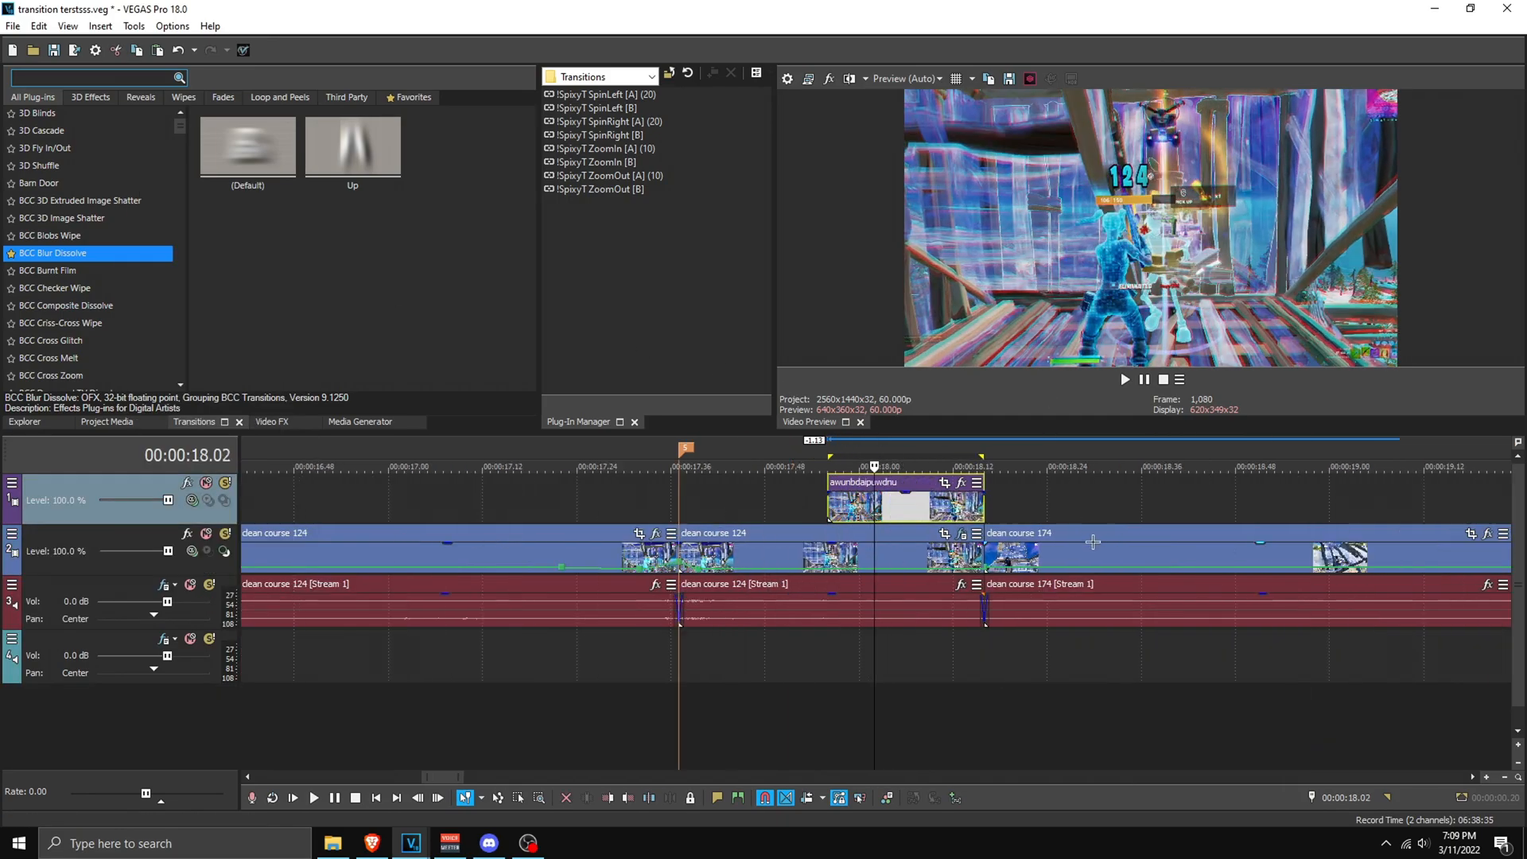
pyautogui.click(604, 94)
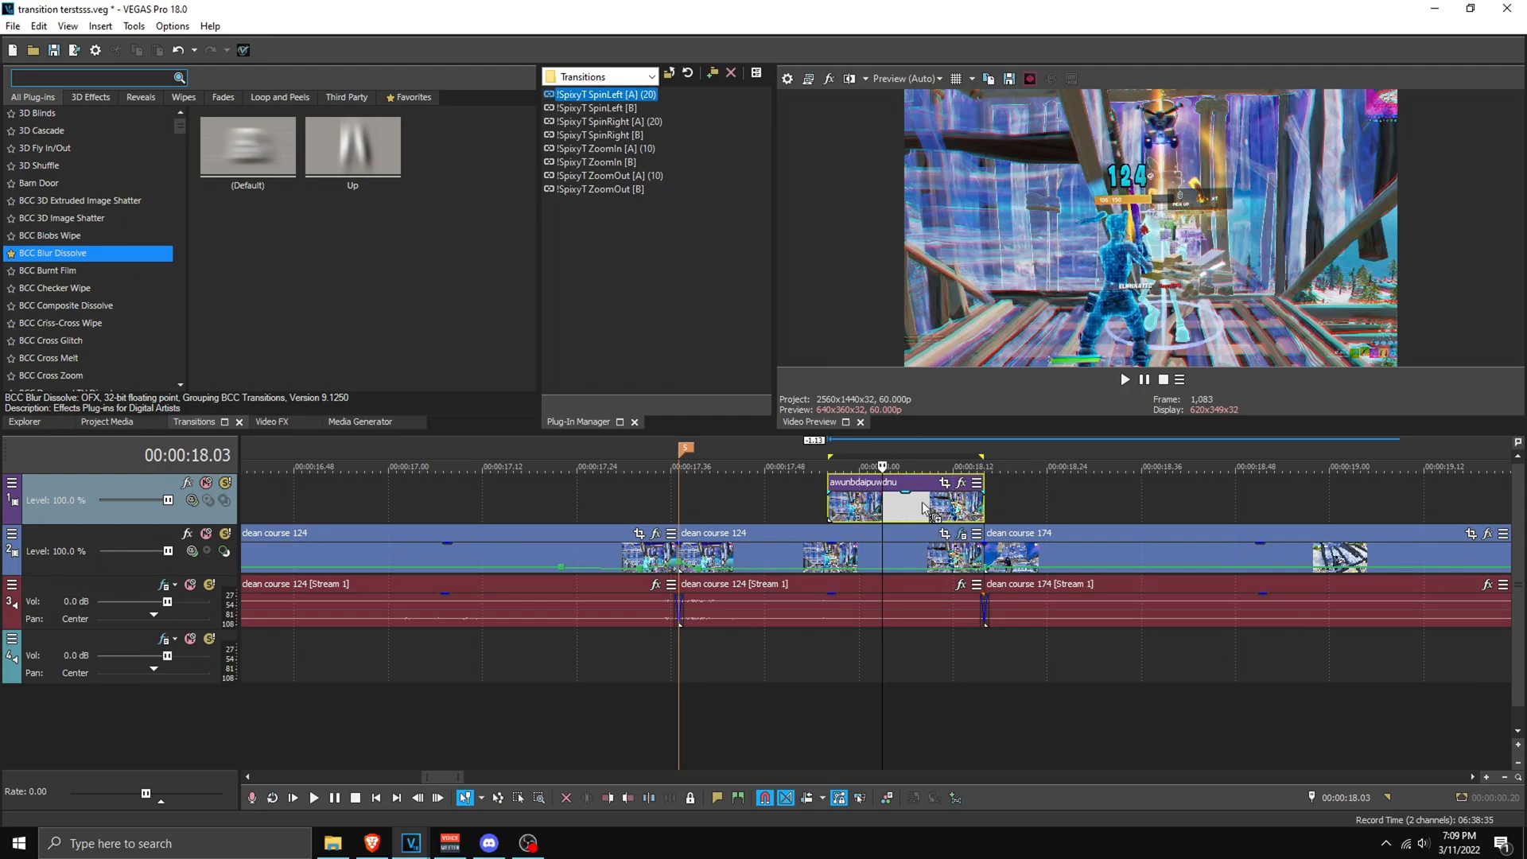
pyautogui.click(960, 482)
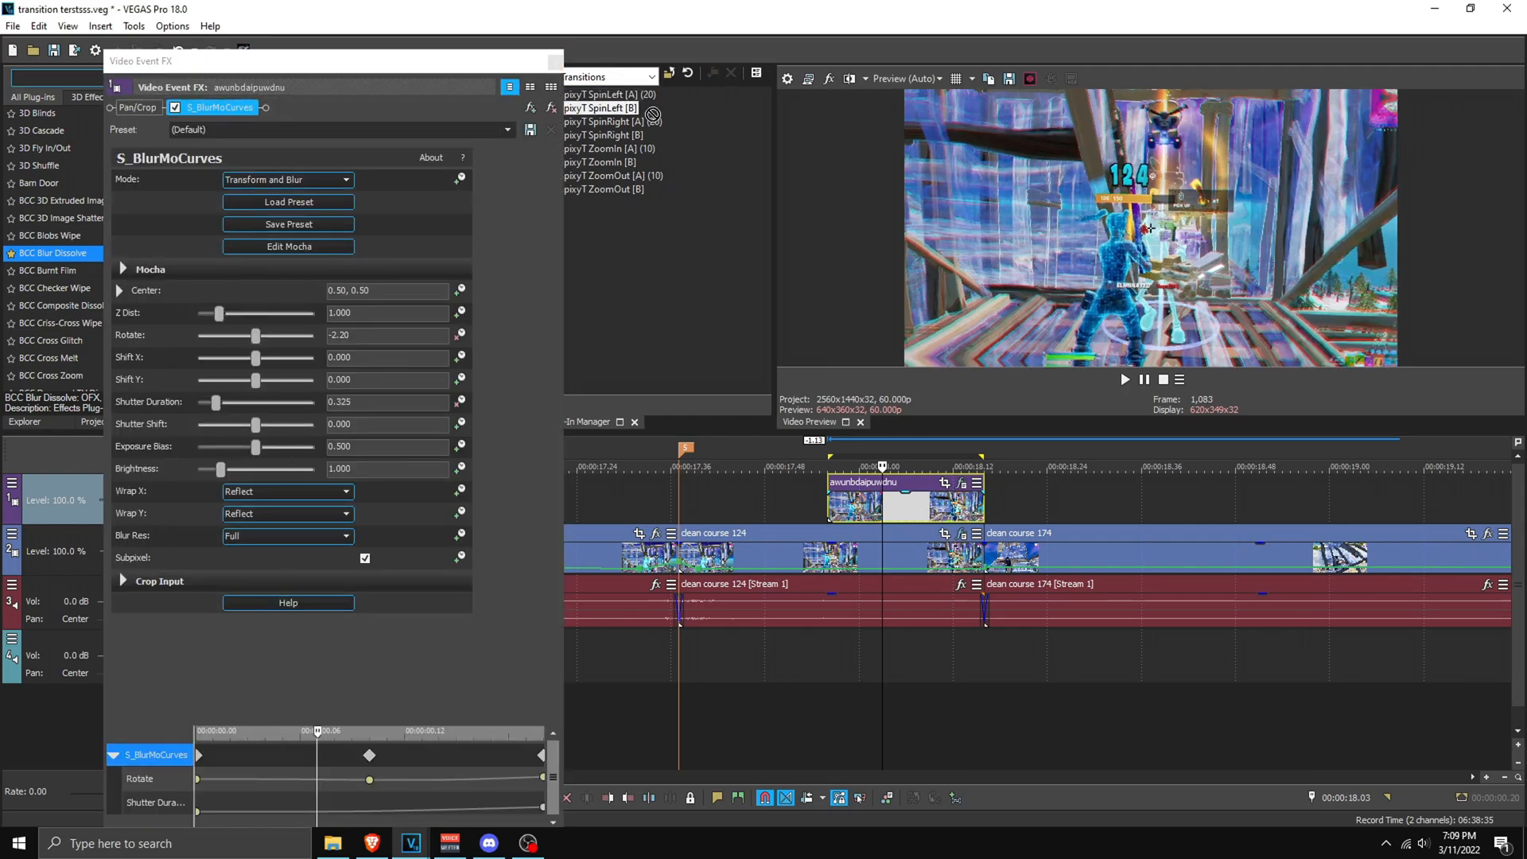